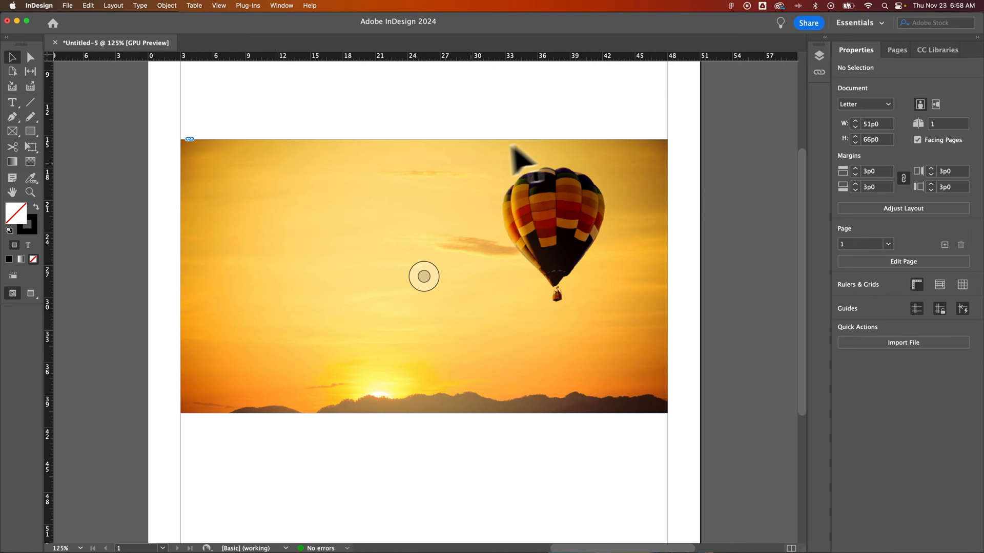
Select the hot-air-balloon photo frame with the Selection tool.
{"action": "left_click", "coordinate": [423, 275]}
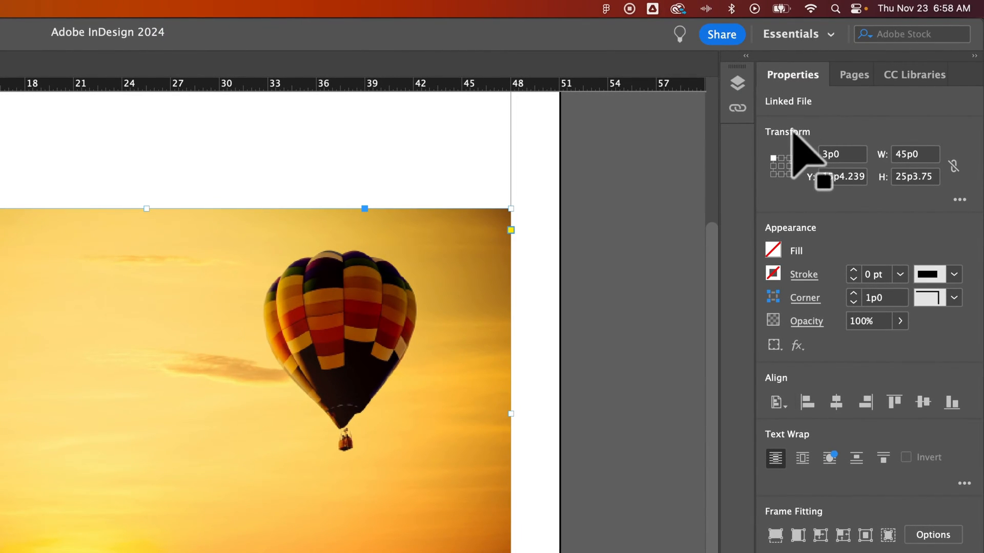
{"action": "mouse_move", "coordinate": [954, 194]}
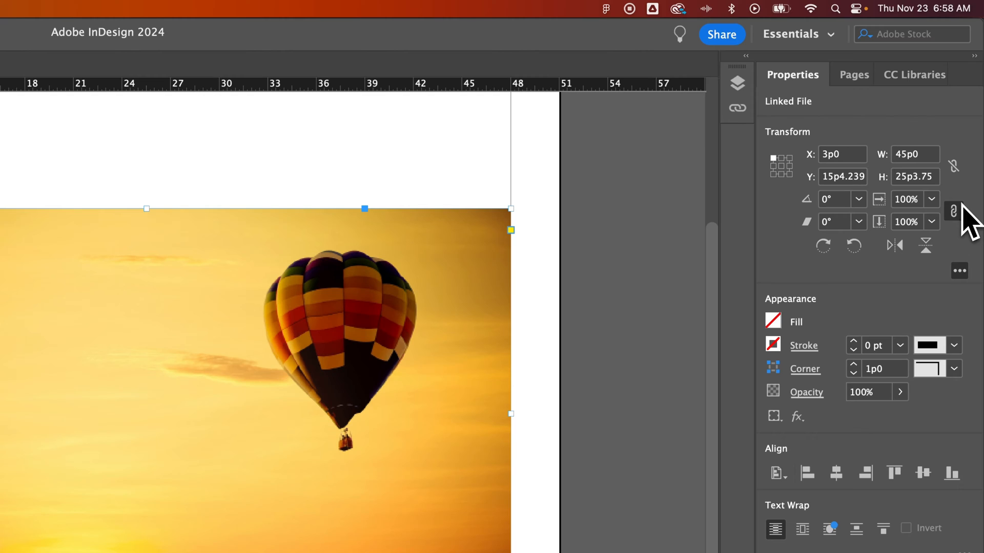
{"action": "mouse_move", "coordinate": [926, 245]}
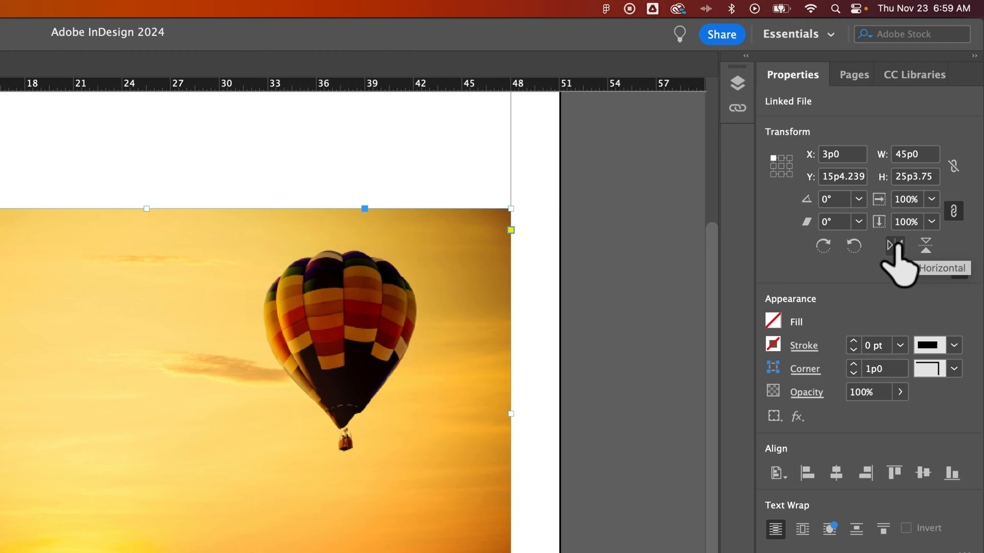
Flip the photo horizontally and drag it back onto the page, balloon on the left.
{"action": "left_click", "coordinate": [927, 245]}
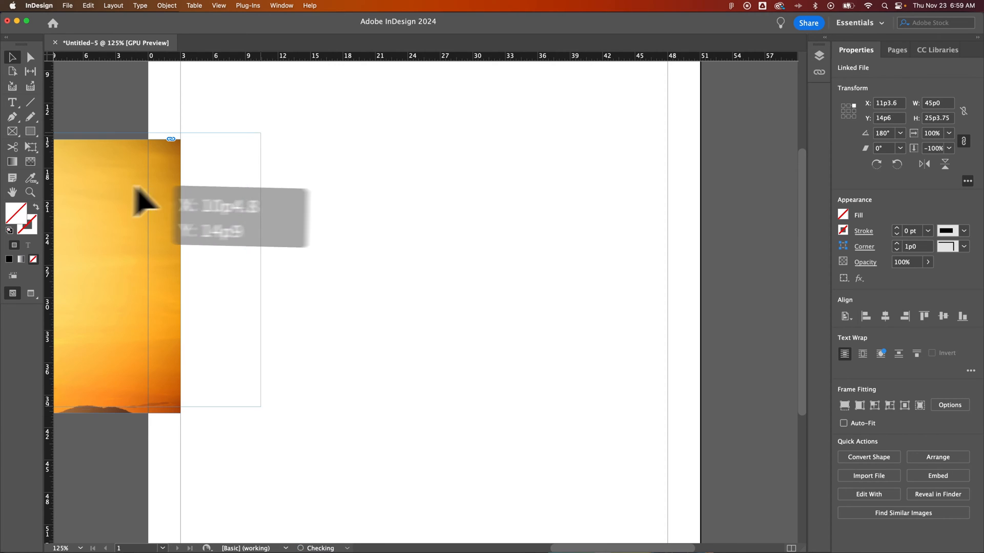
{"action": "left_click_drag", "start_coordinate": [144, 200], "coordinate": [588, 205]}
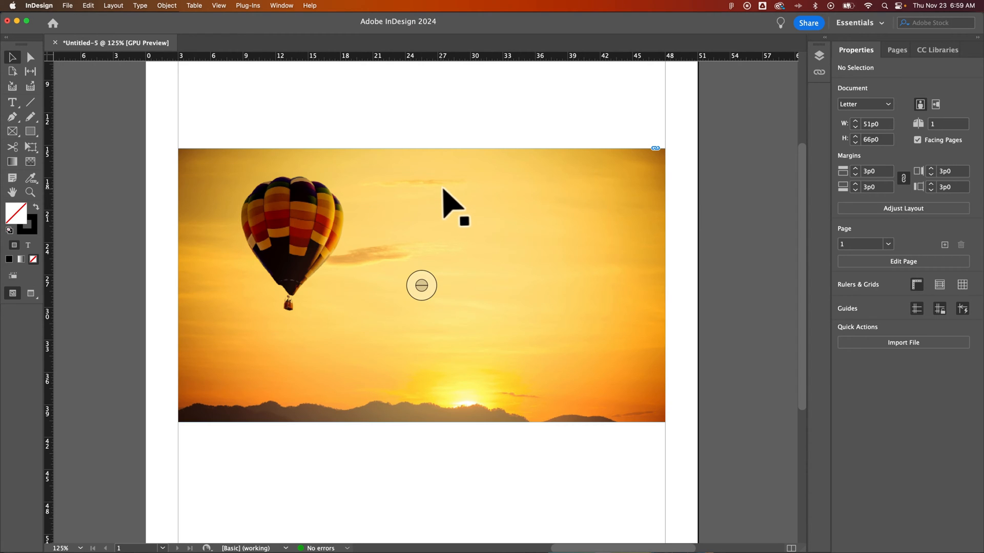
Reselect the photo and flip it horizontally again so the balloon returns to the right.
{"action": "left_click", "coordinate": [421, 286]}
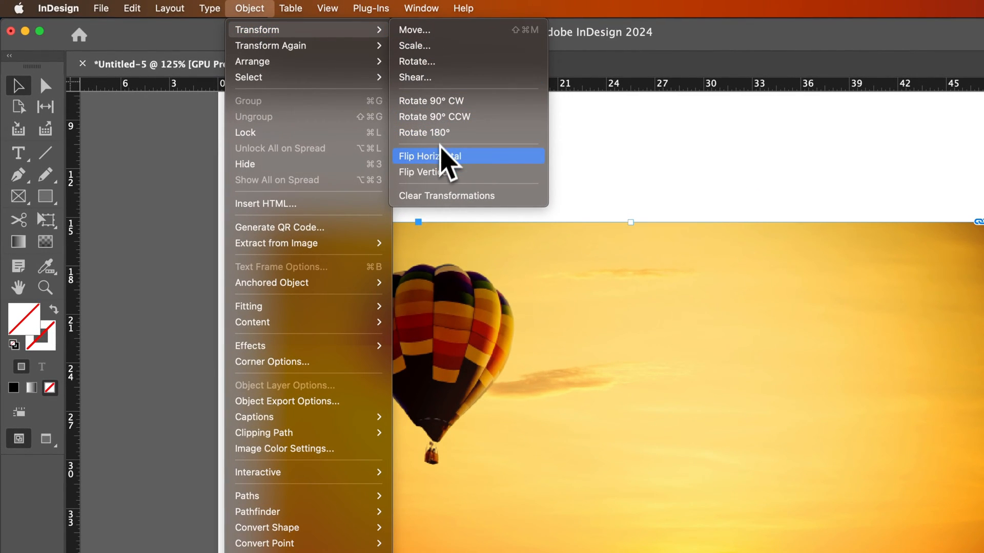
{"action": "mouse_move", "coordinate": [439, 172]}
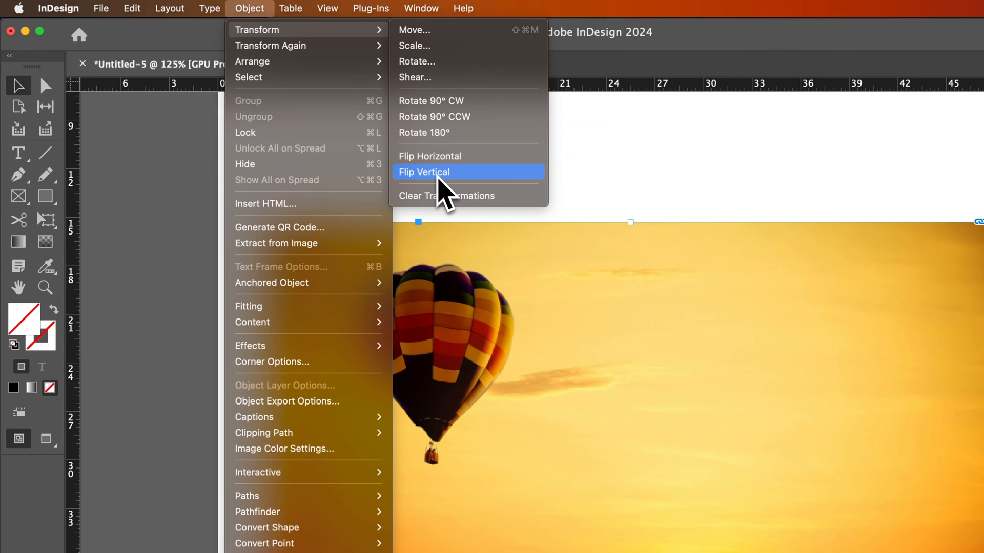
{"action": "left_click", "coordinate": [424, 172]}
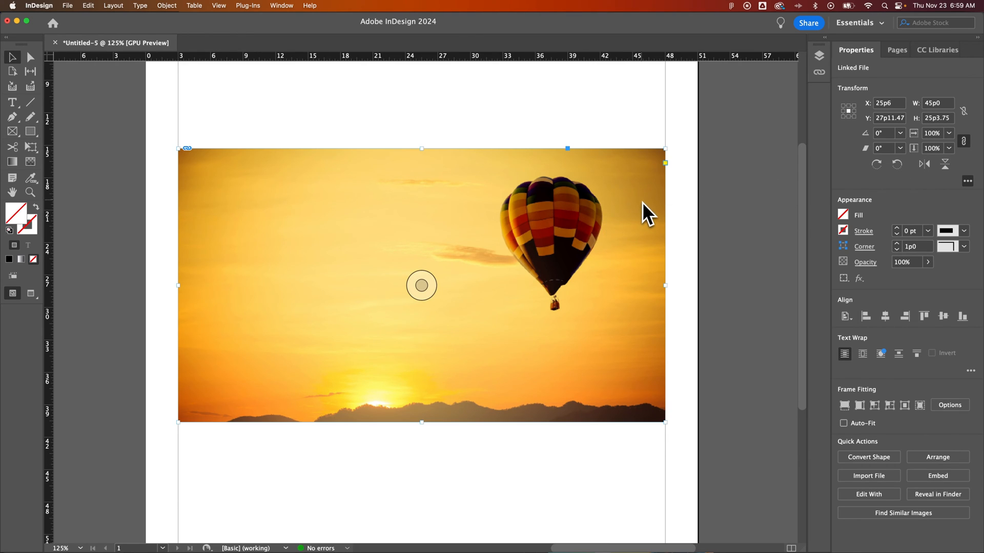
{"action": "mouse_move", "coordinate": [849, 109]}
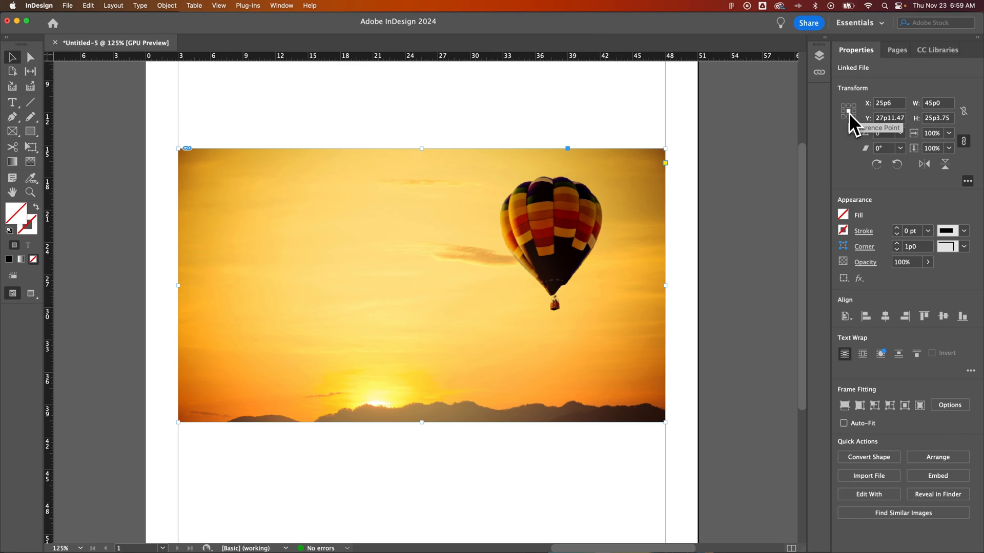
{"action": "mouse_move", "coordinate": [922, 165]}
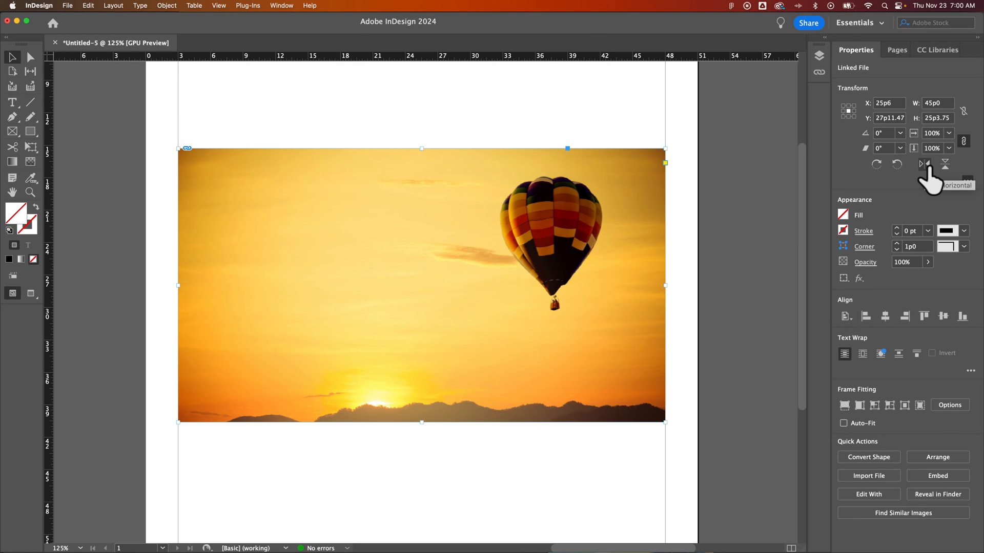
{"action": "left_click", "coordinate": [921, 165]}
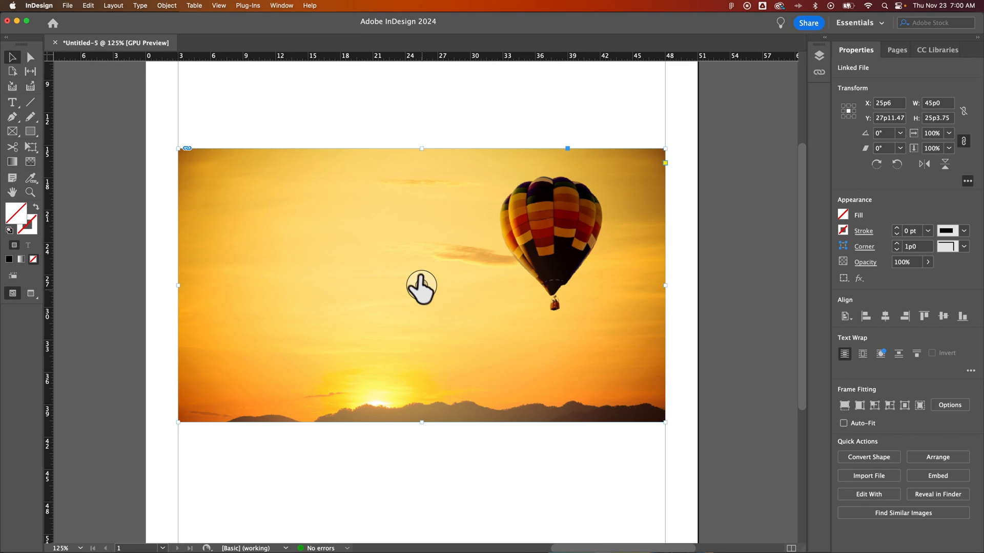
{"action": "left_click", "coordinate": [479, 132]}
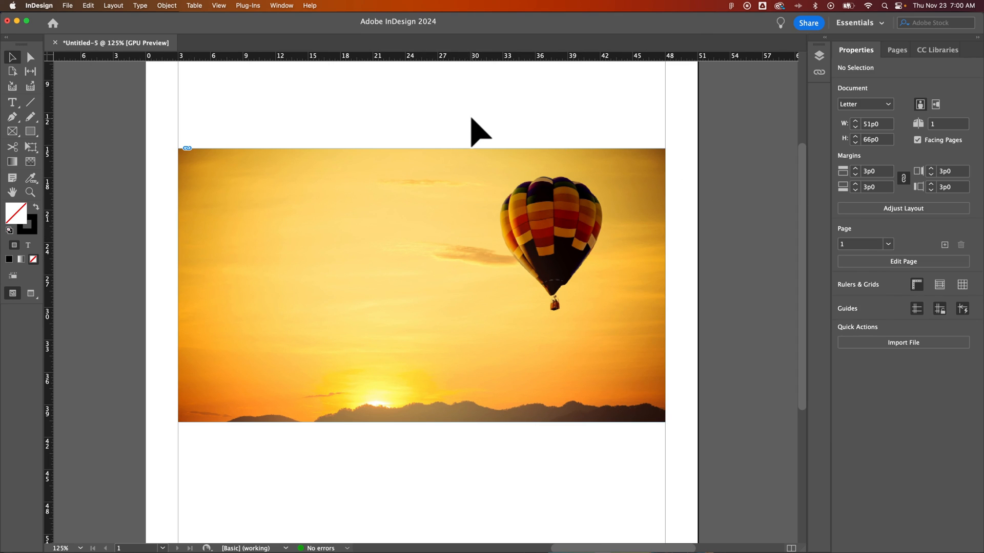